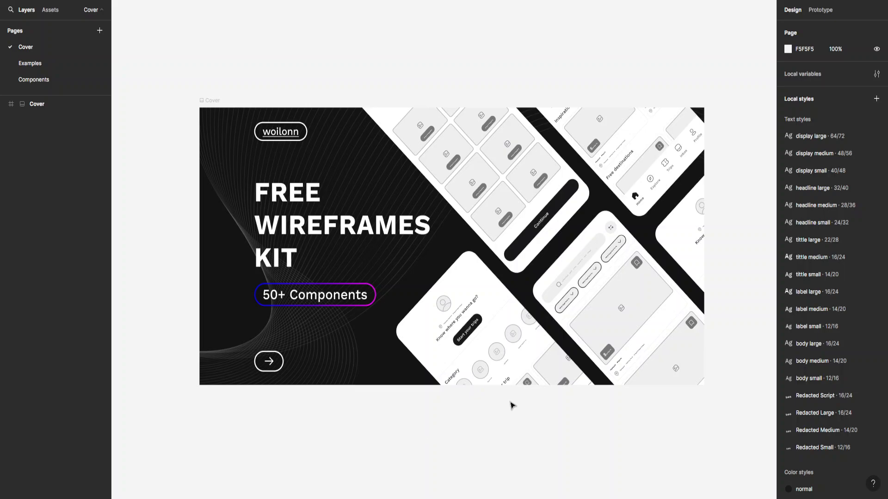
{"action": "mouse_move", "coordinate": [441, 207]}
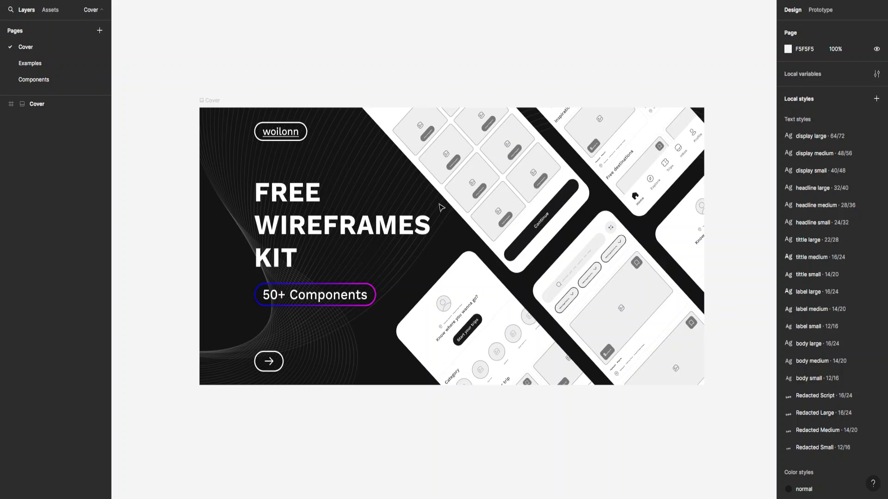
- Open the Examples page containing the travel app screens
{"action": "left_click", "coordinate": [380, 249]}
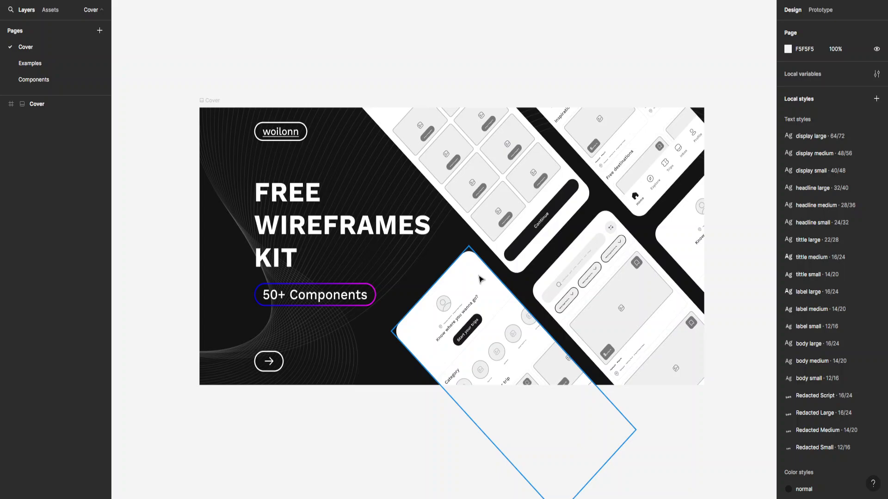
{"action": "left_click", "coordinate": [408, 267]}
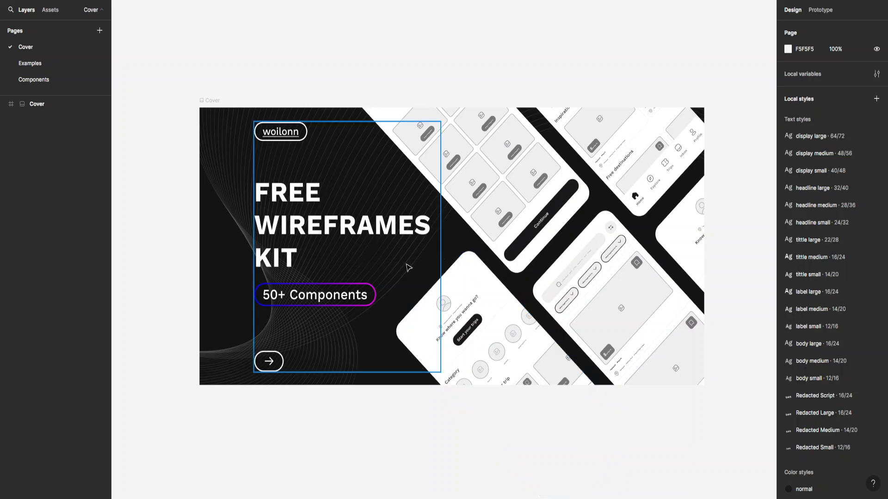
{"action": "mouse_move", "coordinate": [331, 256]}
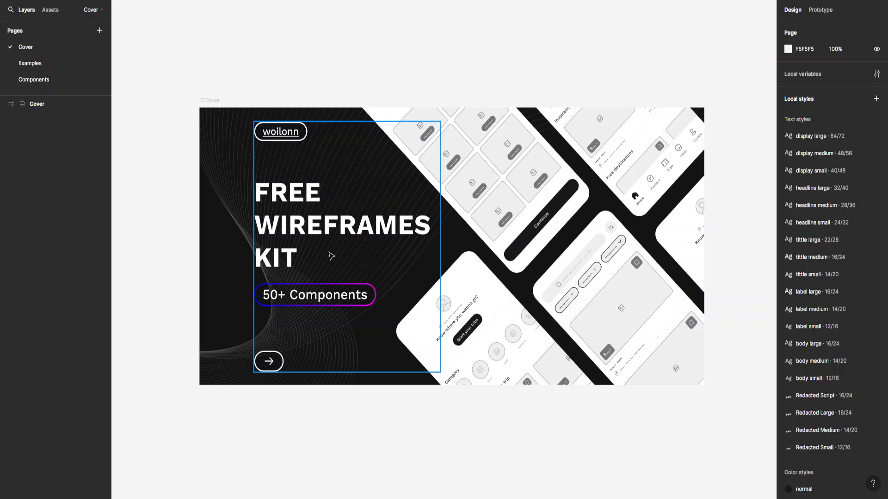
{"action": "mouse_move", "coordinate": [386, 283]}
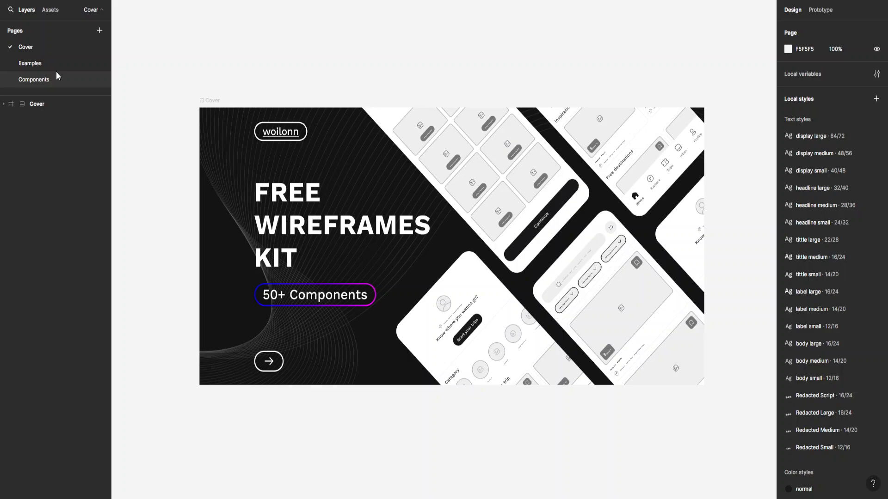
{"action": "left_click", "coordinate": [29, 62]}
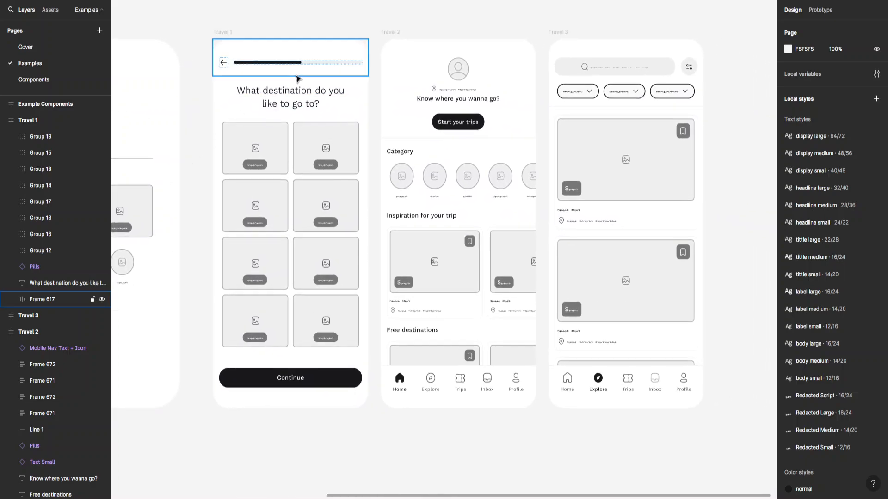
- Select image tiles across the Travel 1 screen
{"action": "left_click", "coordinate": [326, 148]}
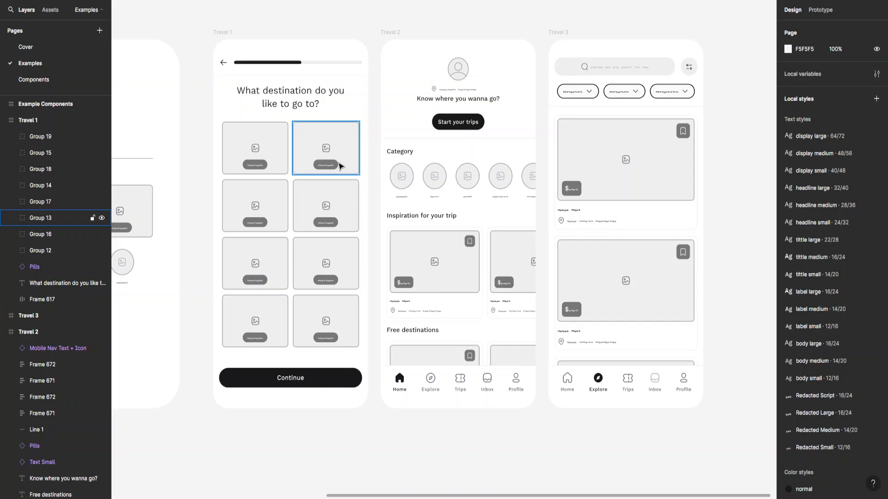
{"action": "left_click", "coordinate": [325, 263]}
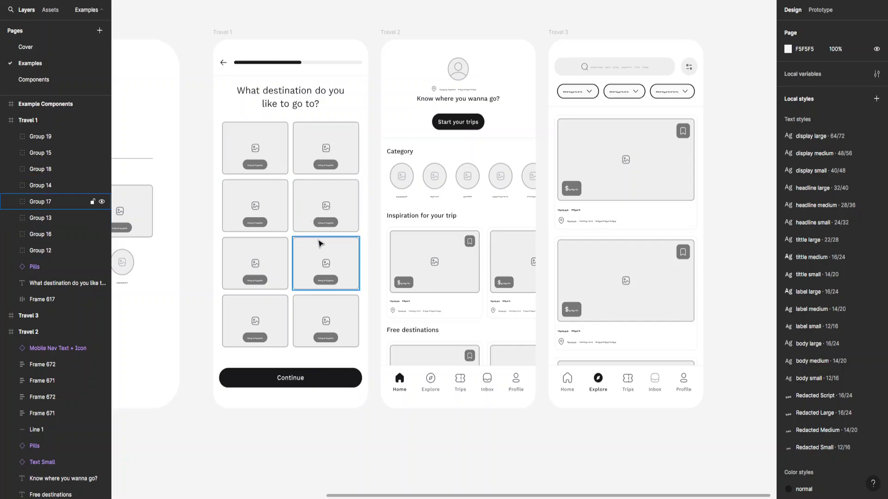
{"action": "left_click", "coordinate": [255, 147]}
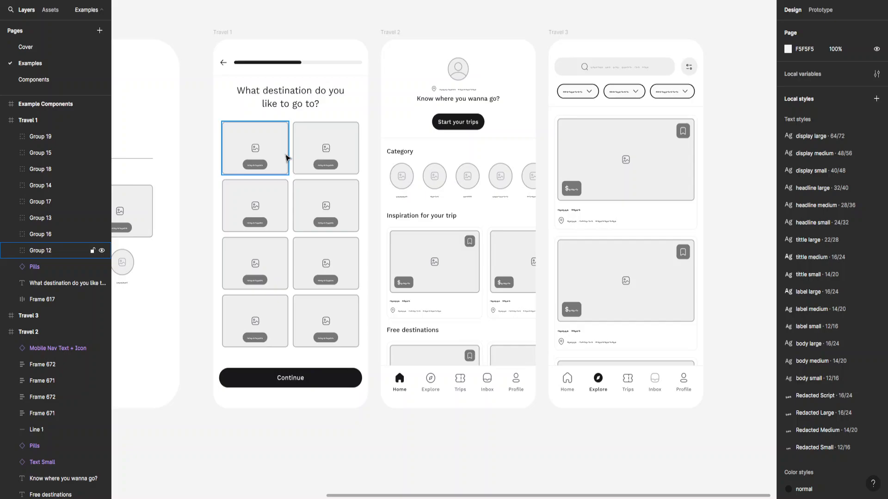
{"action": "left_click", "coordinate": [254, 263]}
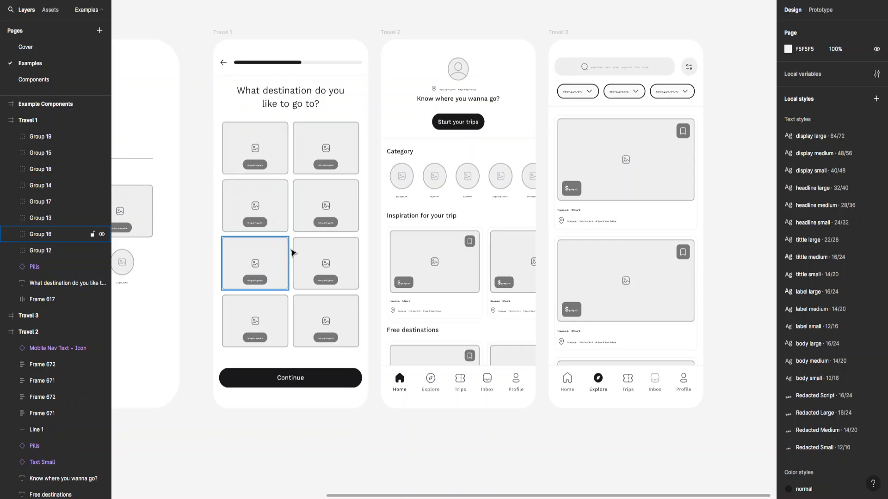
{"action": "left_click", "coordinate": [325, 263]}
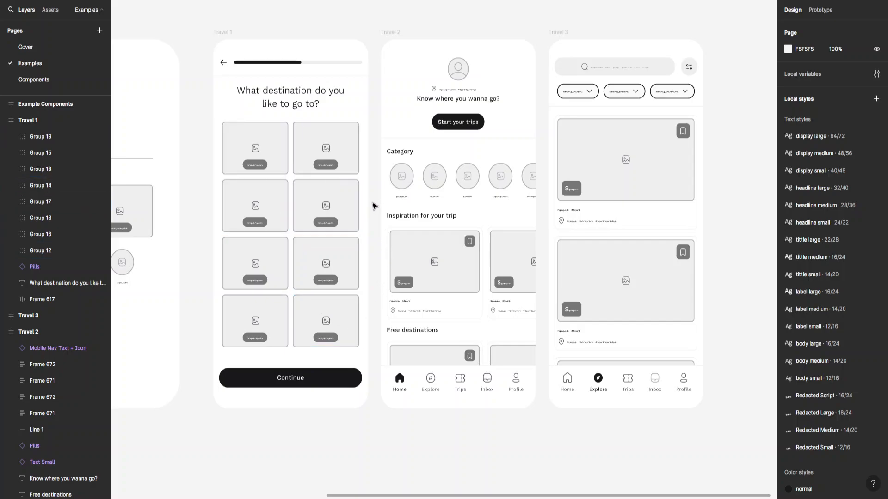
{"action": "mouse_move", "coordinate": [381, 256]}
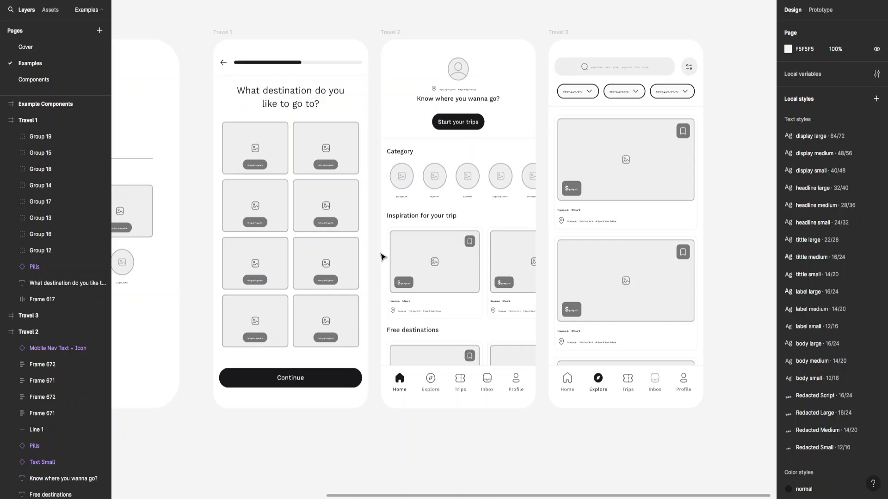
{"action": "mouse_move", "coordinate": [360, 128]}
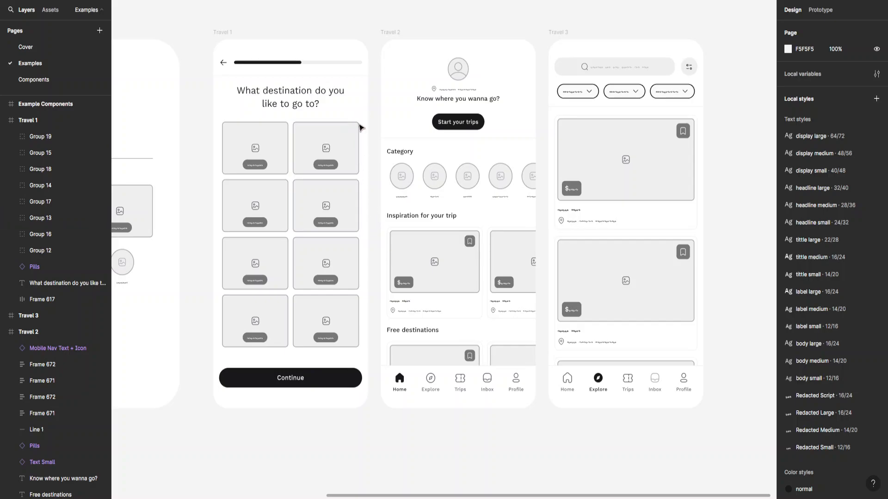
{"action": "left_click", "coordinate": [326, 148]}
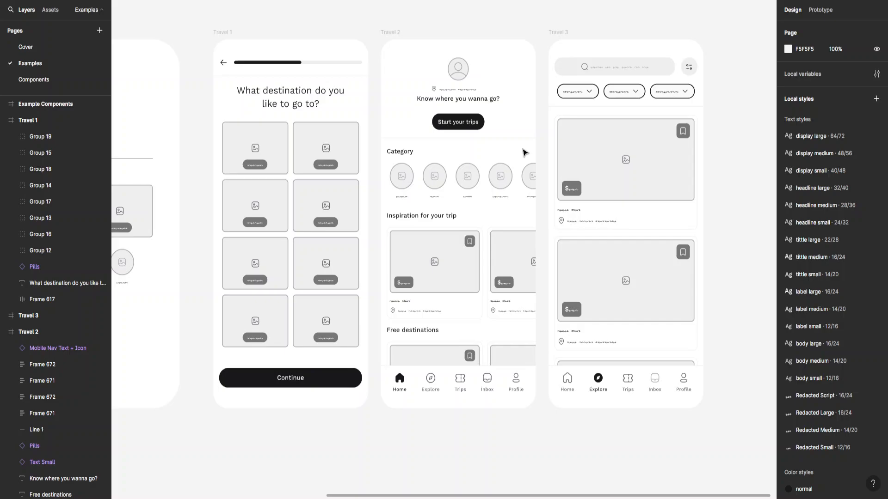
{"action": "mouse_move", "coordinate": [369, 219]}
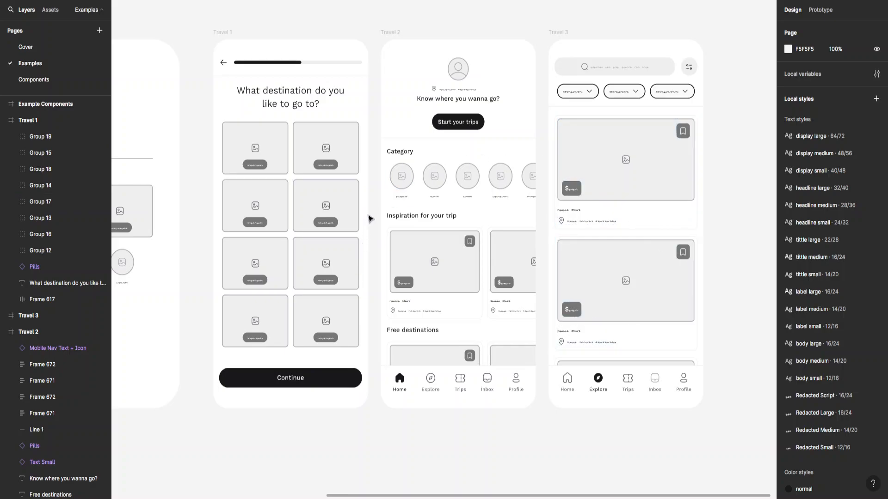
{"action": "mouse_move", "coordinate": [371, 217]}
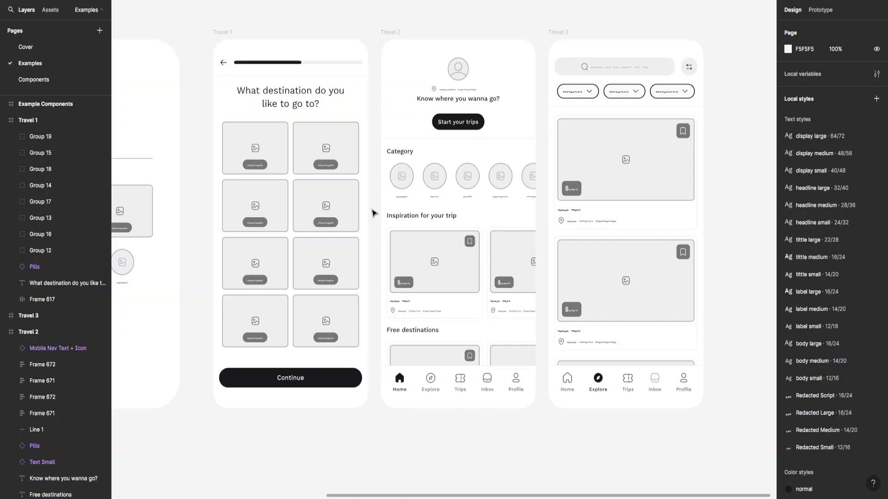
{"action": "mouse_move", "coordinate": [372, 217]}
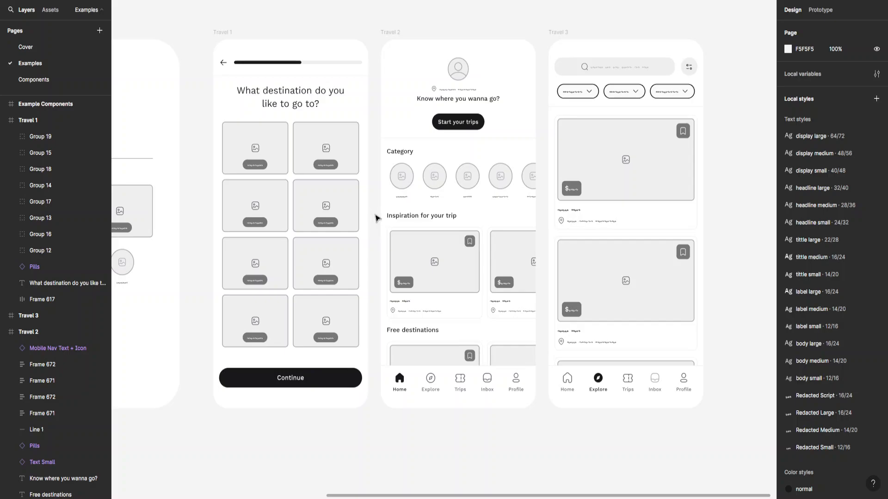
{"action": "left_click", "coordinate": [325, 148]}
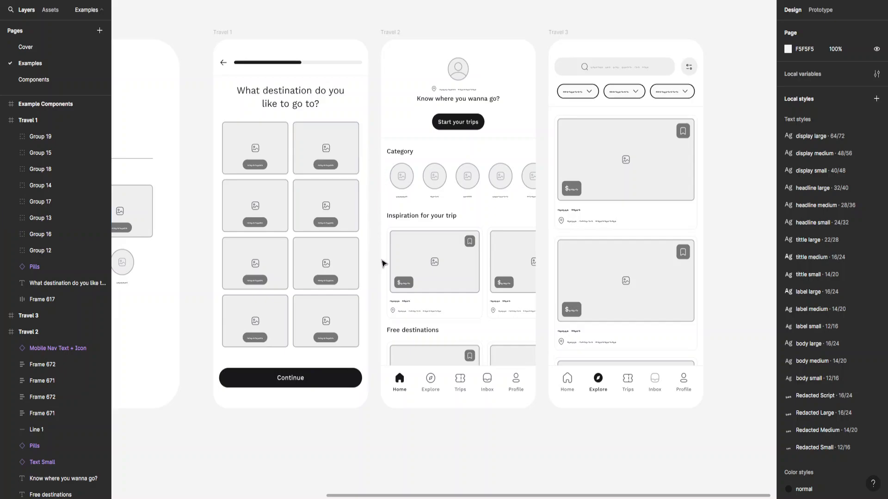
- Reselect Travel 1 image tiles, then the Free destinations cards on Travel 2
{"action": "left_click", "coordinate": [255, 205]}
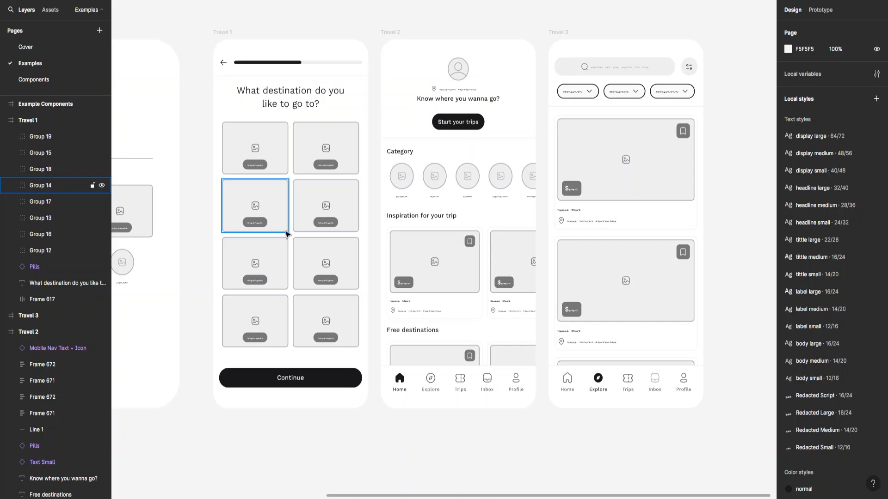
{"action": "left_click", "coordinate": [326, 264]}
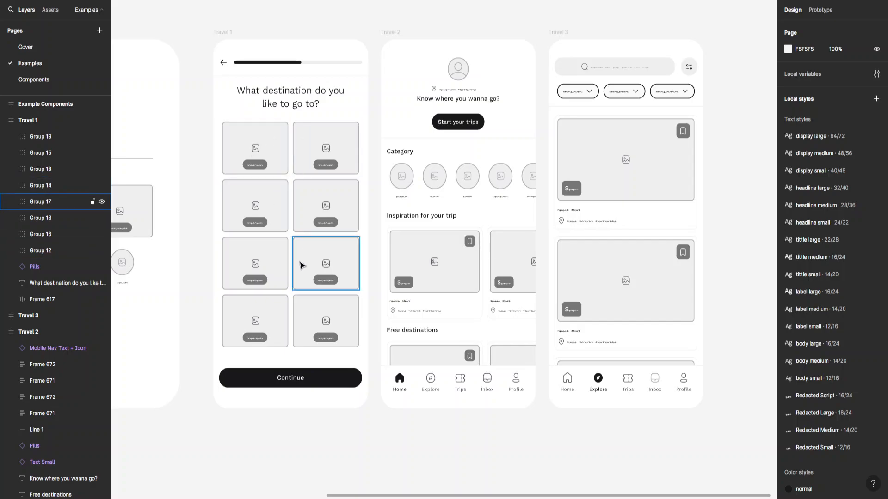
{"action": "left_click", "coordinate": [255, 148]}
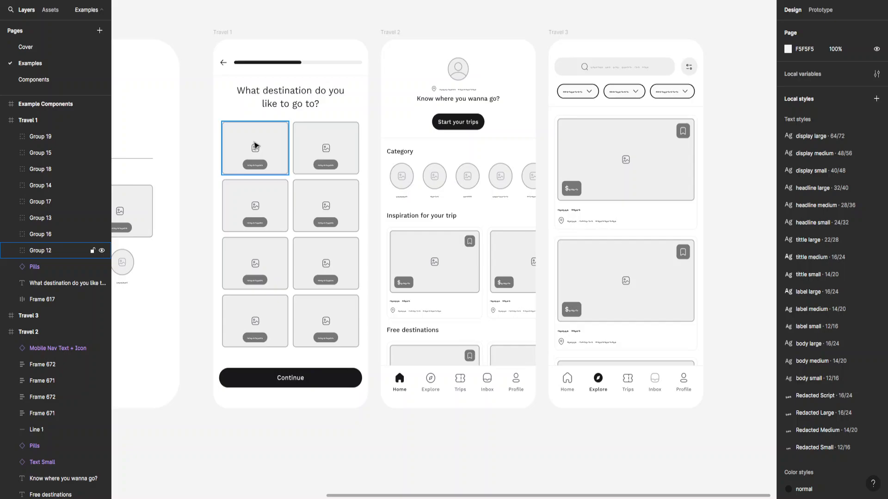
{"action": "left_click", "coordinate": [254, 205]}
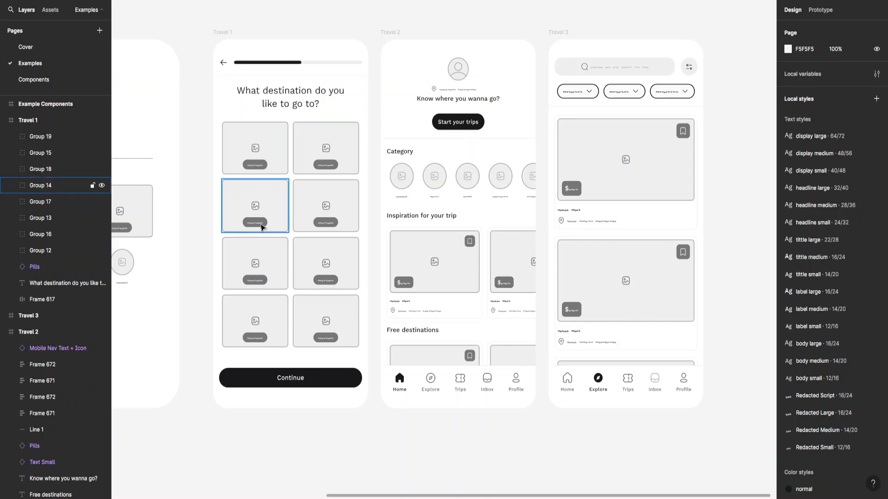
{"action": "left_click", "coordinate": [404, 383]}
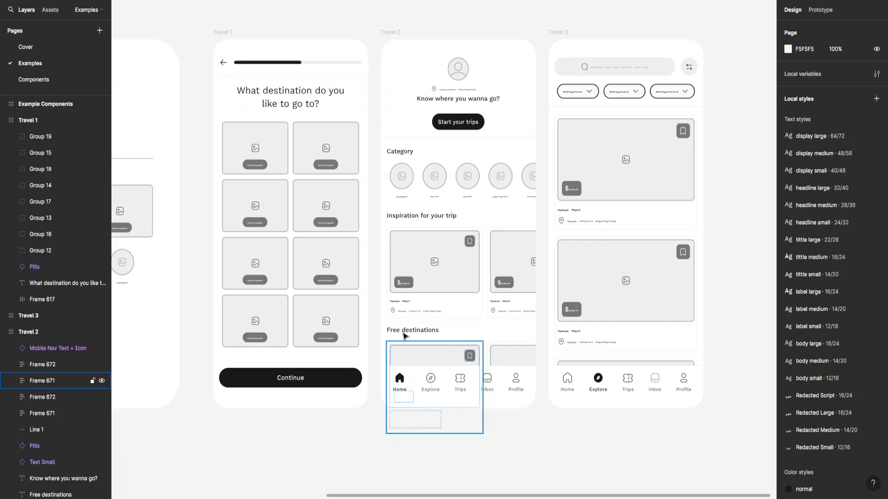
{"action": "left_click", "coordinate": [457, 382]}
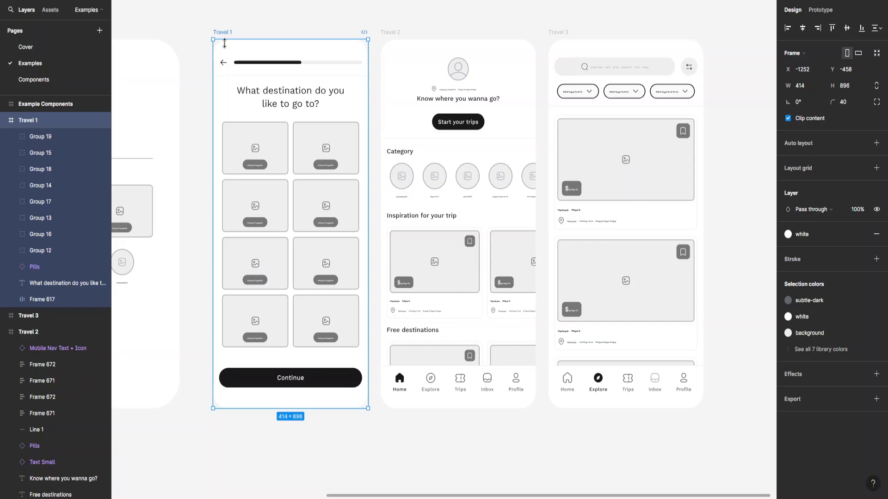
{"action": "mouse_move", "coordinate": [330, 141]}
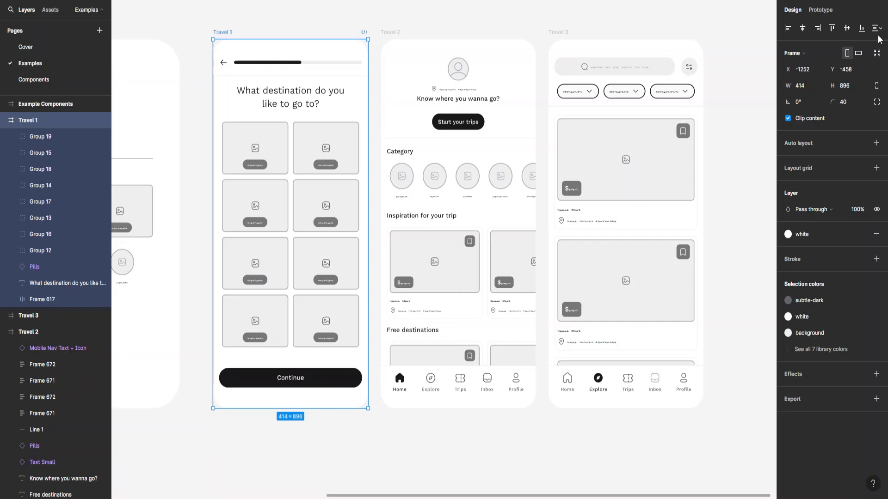
- Switch to Prototype mode, view the 16 Horizontal Tabs component sheets, then return to Examples
{"action": "left_click", "coordinate": [819, 10]}
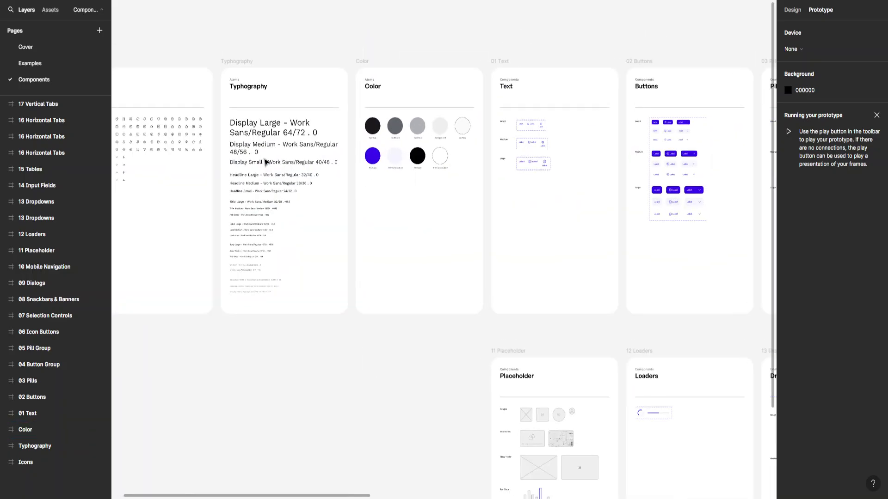
{"action": "left_click", "coordinate": [28, 381]}
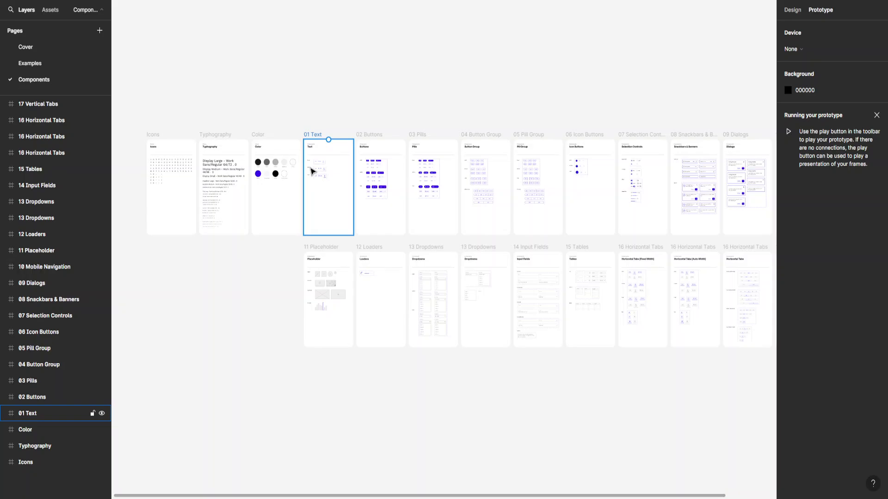
{"action": "left_click", "coordinate": [41, 120]}
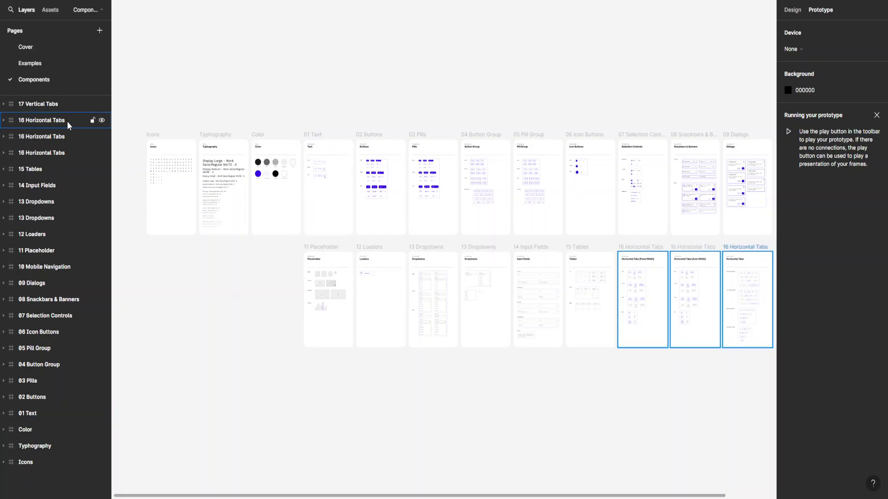
{"action": "left_click", "coordinate": [29, 63]}
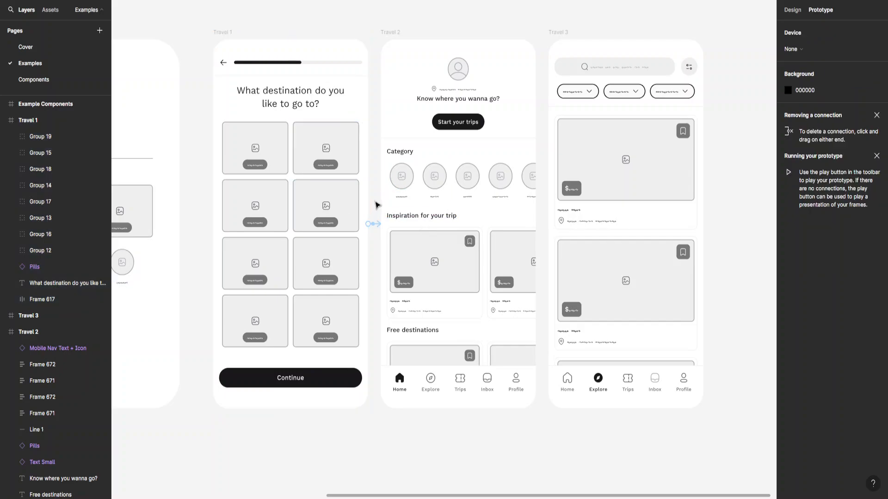
- Select the prototype connection from Travel 1 to Travel 2
{"action": "left_click", "coordinate": [434, 272]}
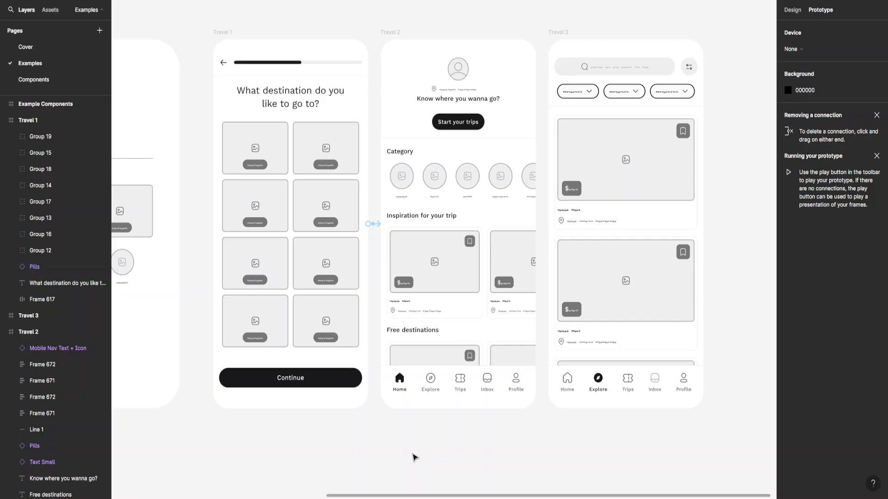
{"action": "mouse_move", "coordinate": [301, 444]}
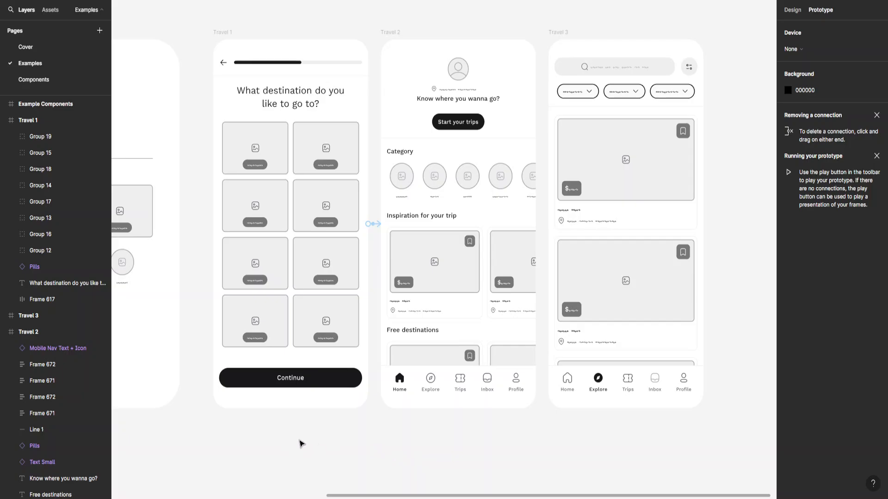
{"action": "mouse_move", "coordinate": [333, 441]}
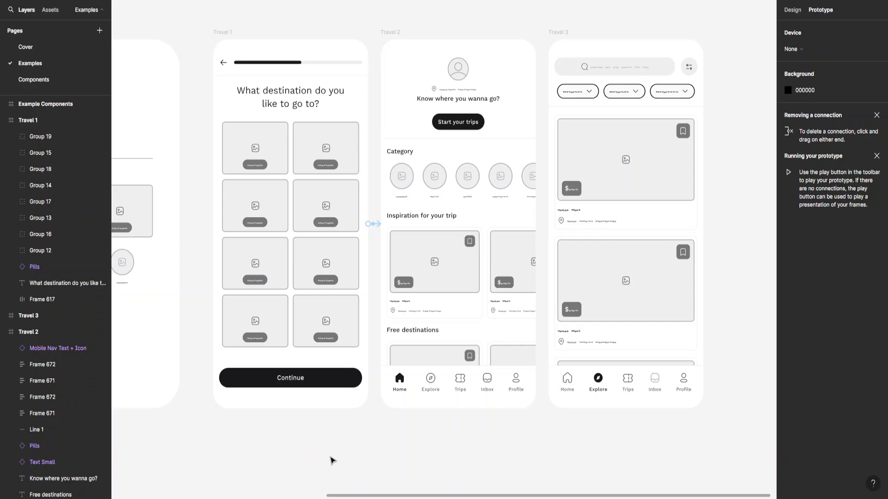
{"action": "mouse_move", "coordinate": [333, 457]}
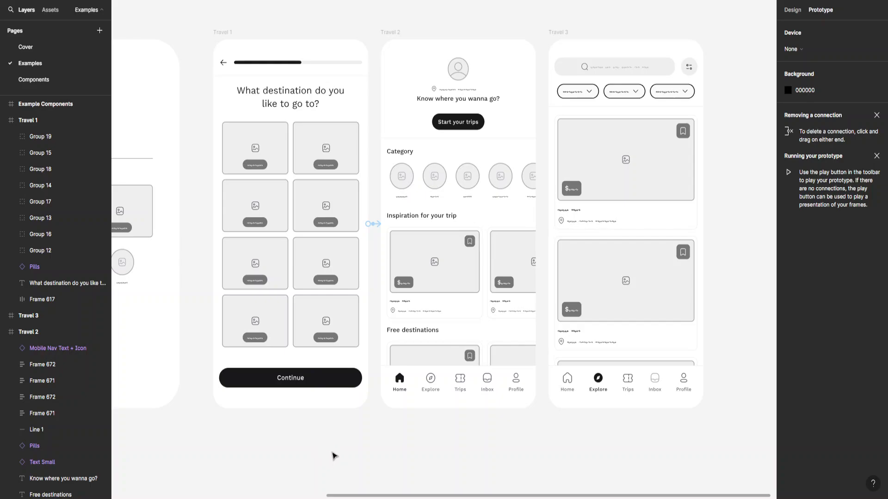